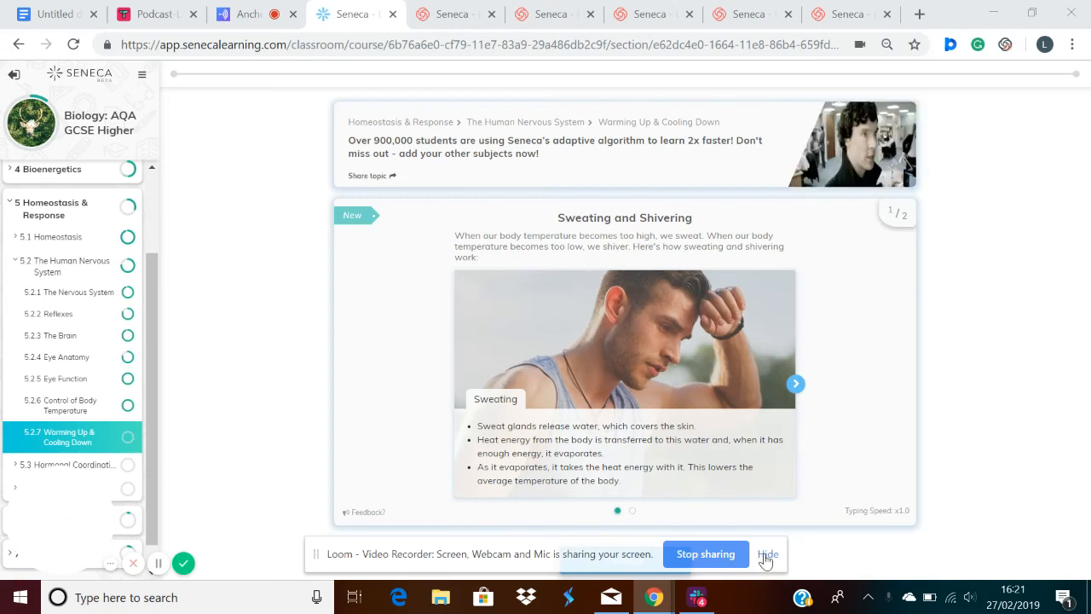
Step: Read the sweating slide and advance the card to the shivering explanation
click(768, 554)
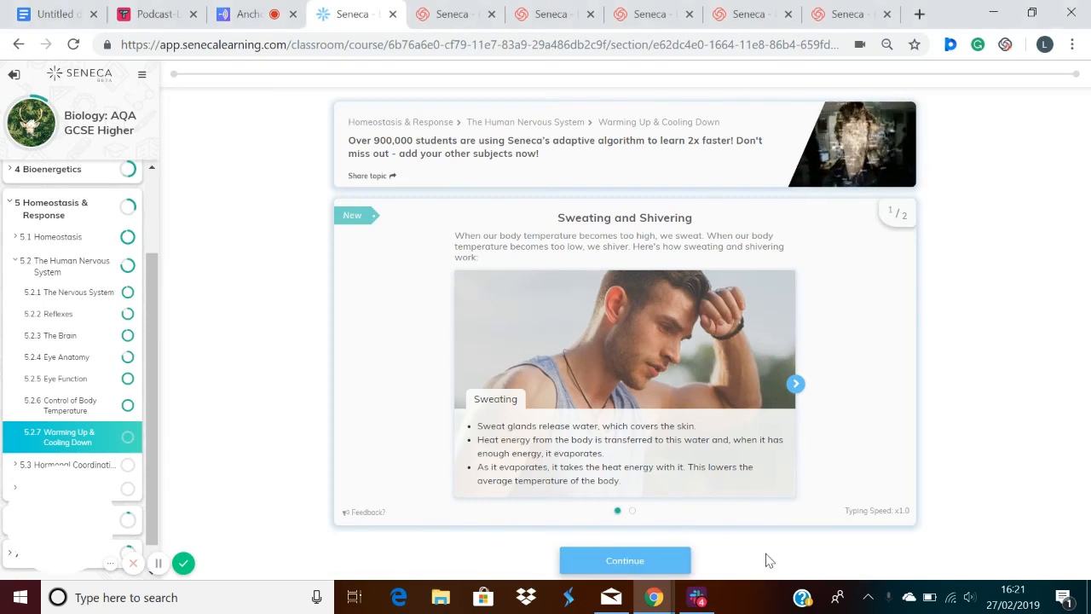
mouse_move(611, 408)
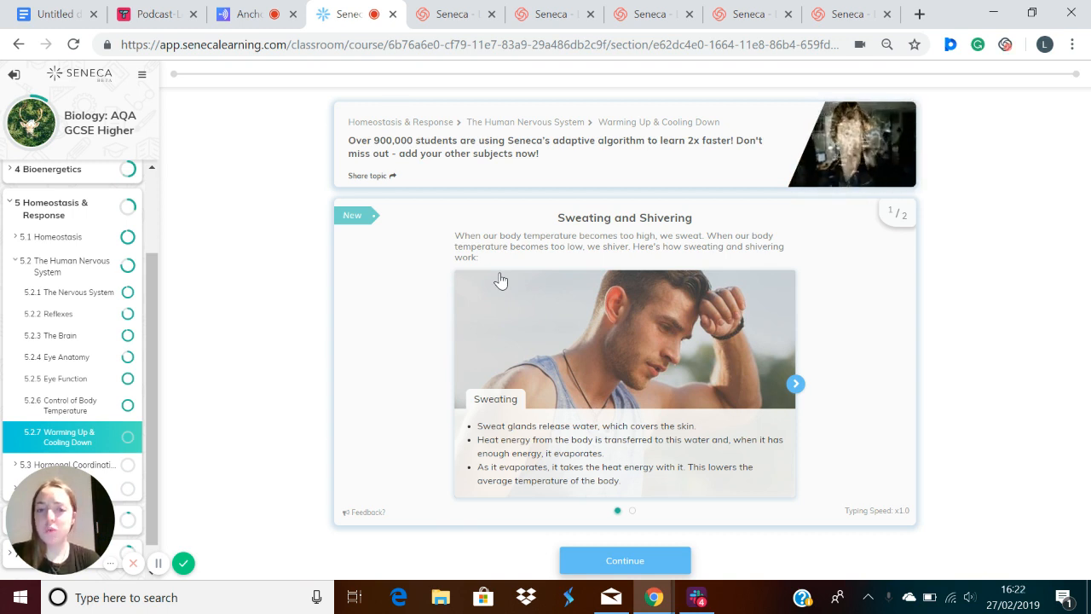
mouse_move(477, 389)
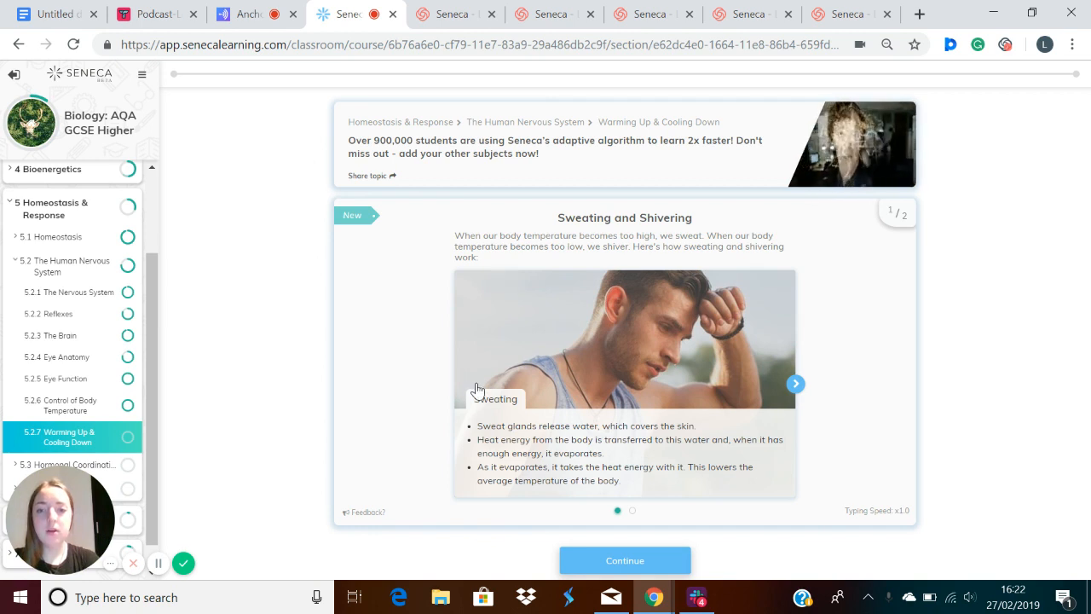
mouse_move(498, 439)
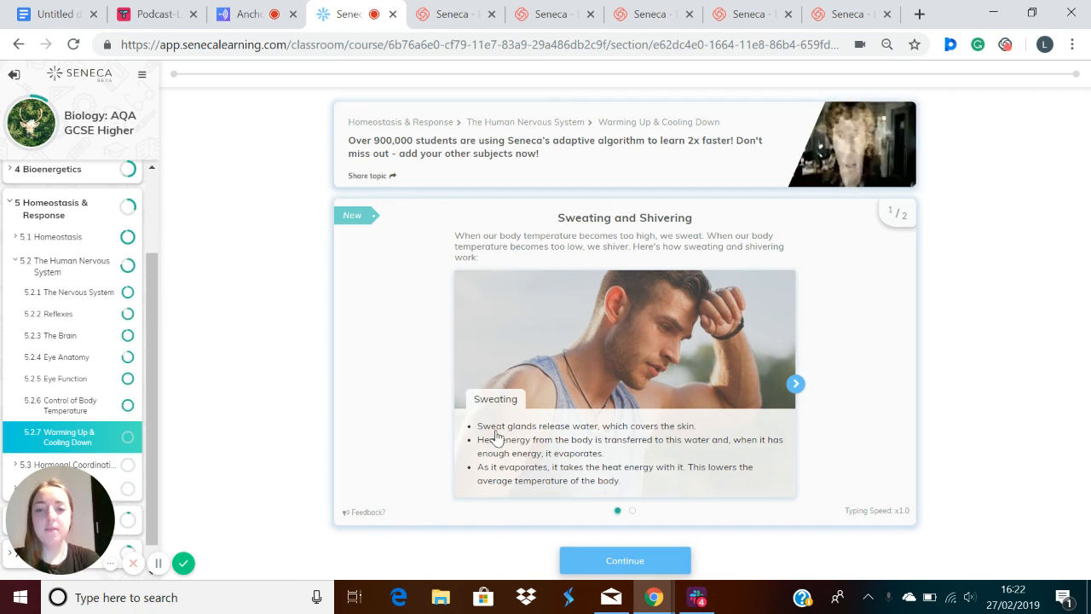
mouse_move(582, 430)
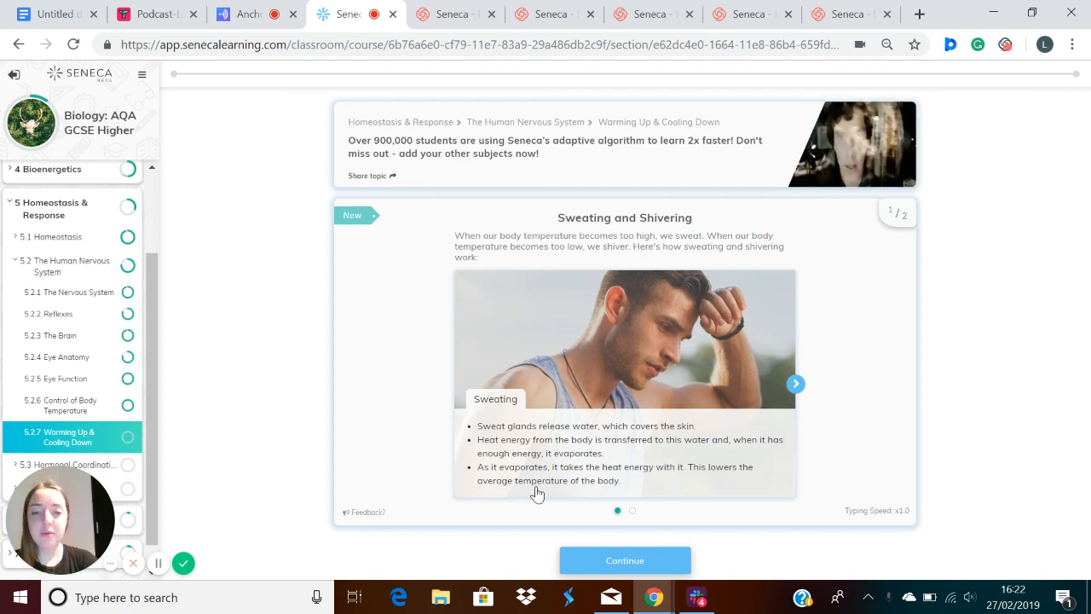
mouse_move(759, 435)
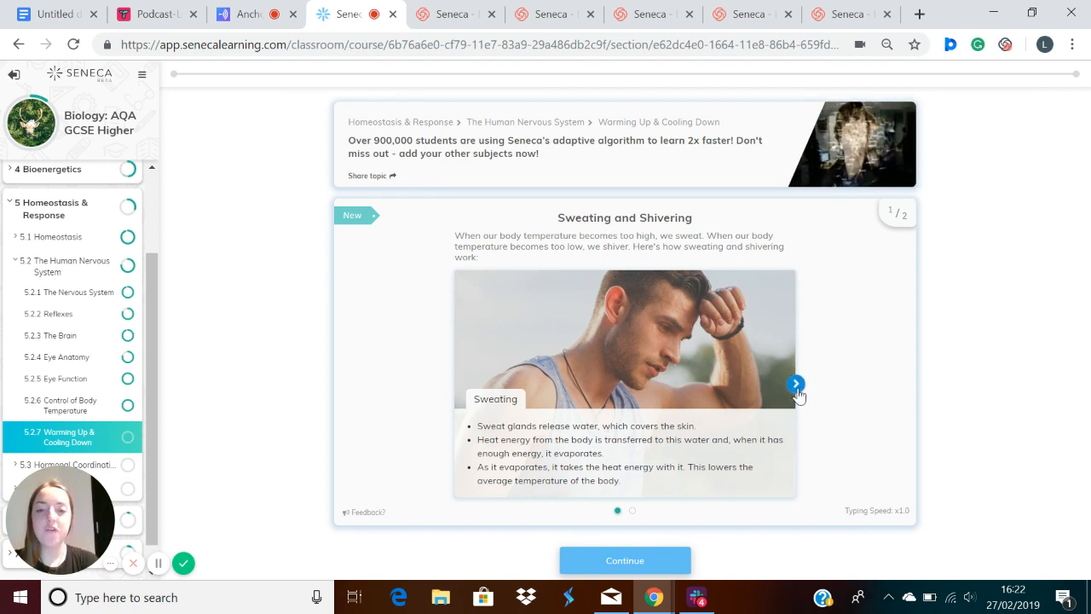
click(795, 382)
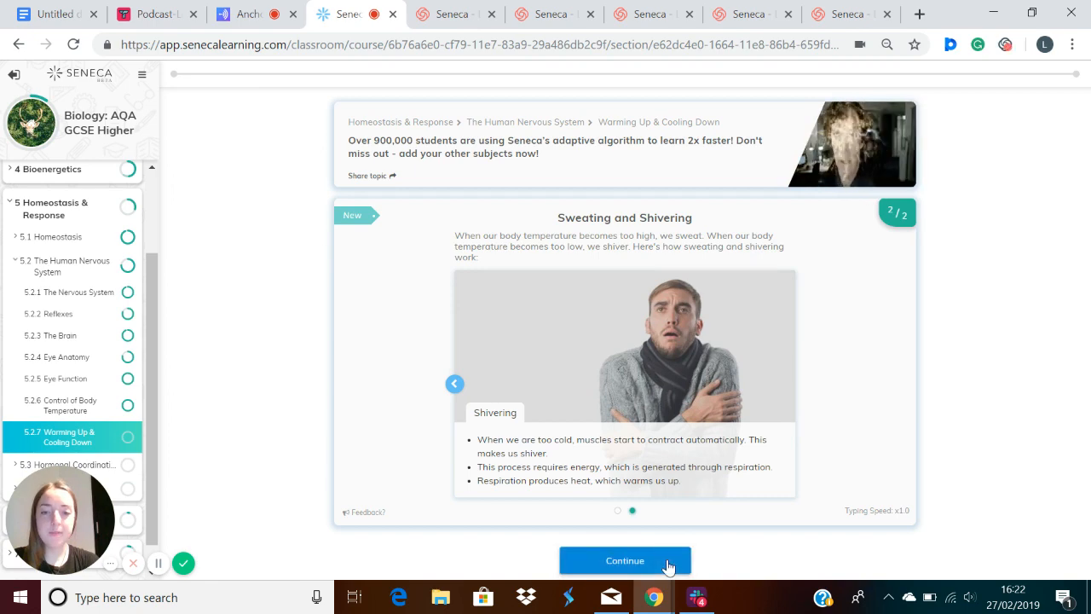
Step: Answer the shivering gap-fill with 'shiver' and move down to the Body Hairs card
click(624, 560)
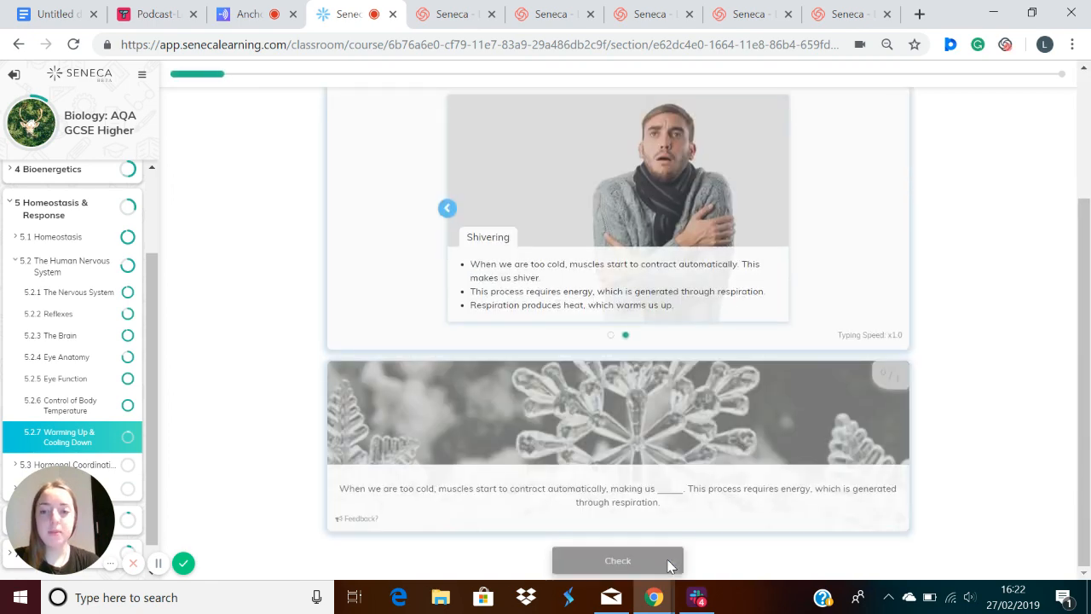
mouse_move(669, 498)
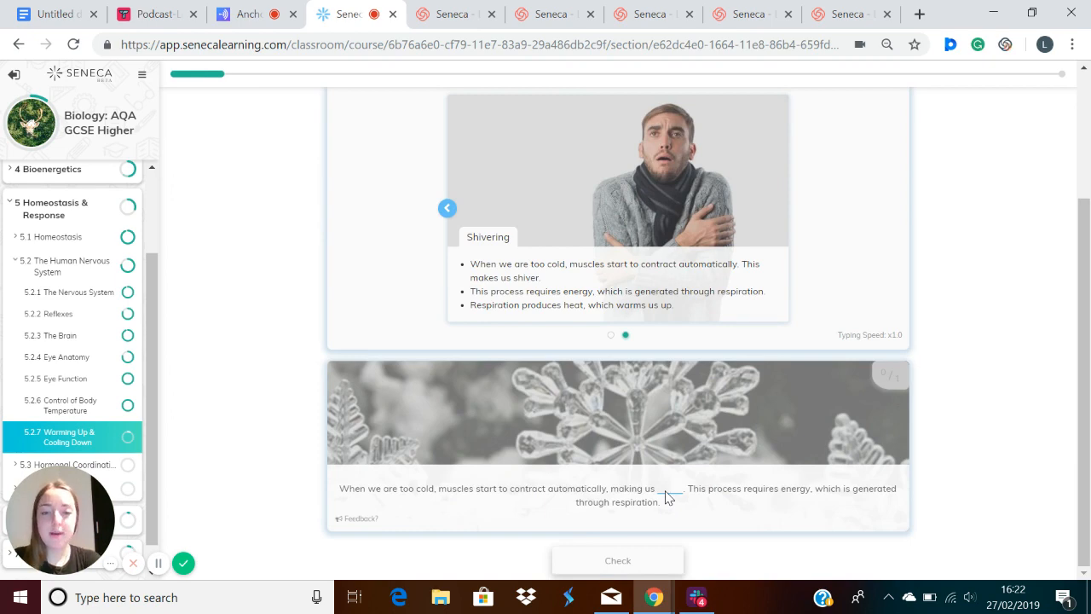
click(617, 559)
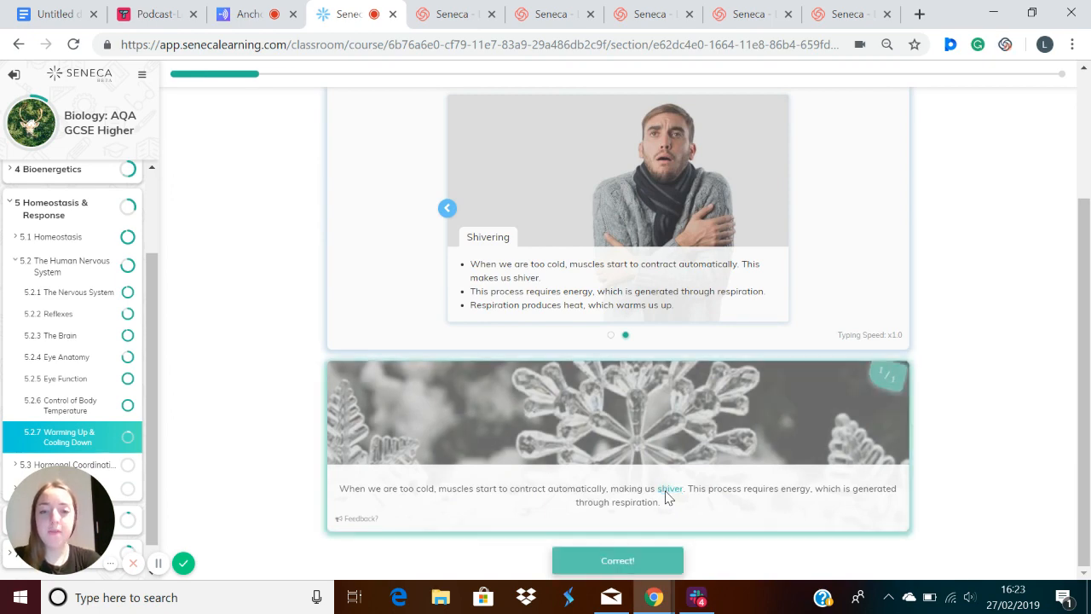
scroll(down, 3)
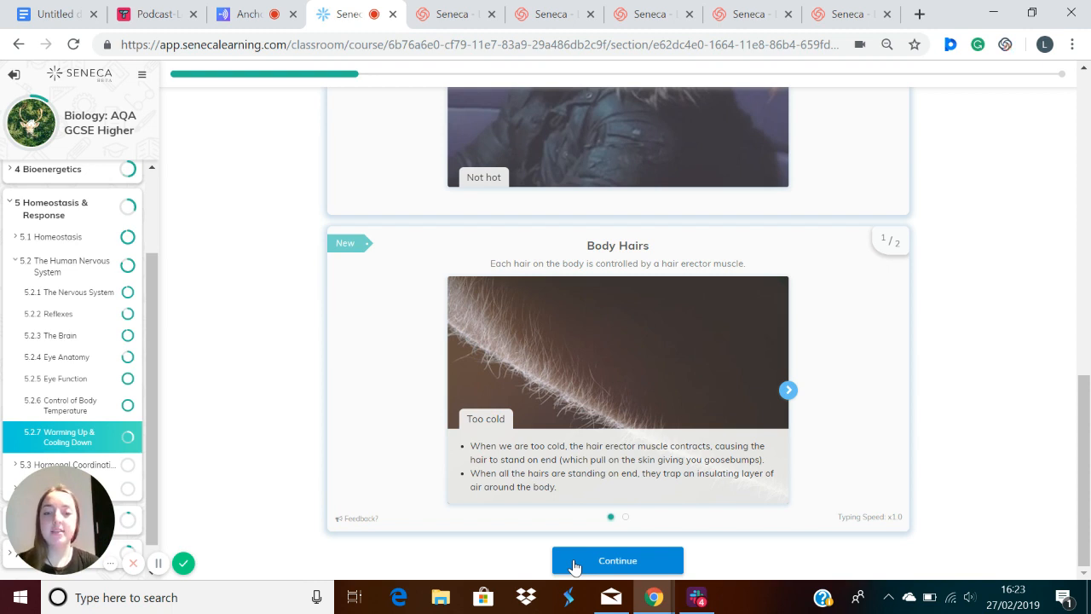
mouse_move(681, 470)
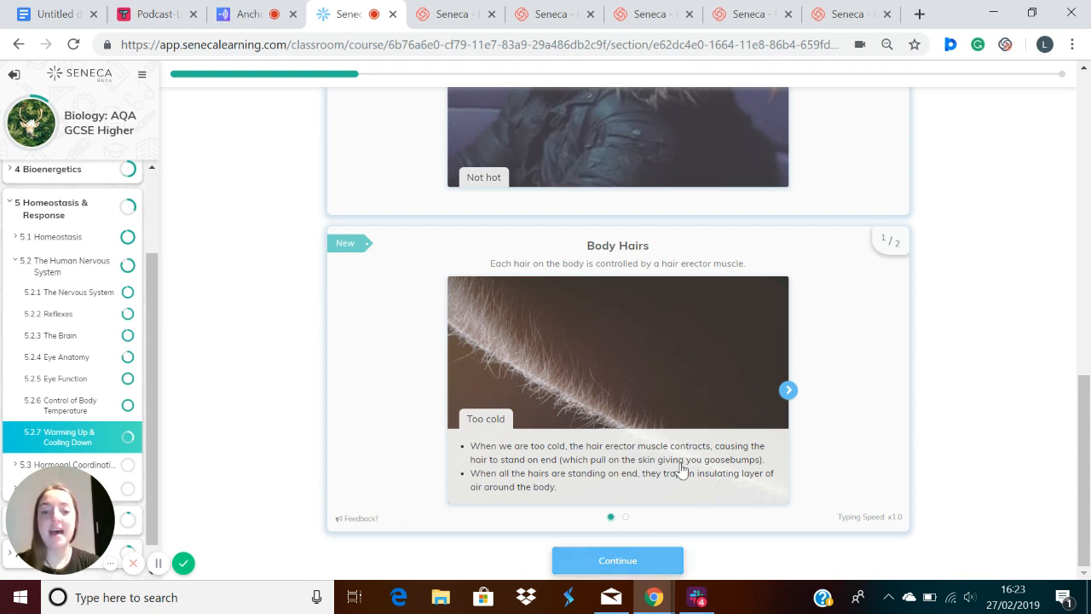
mouse_move(771, 474)
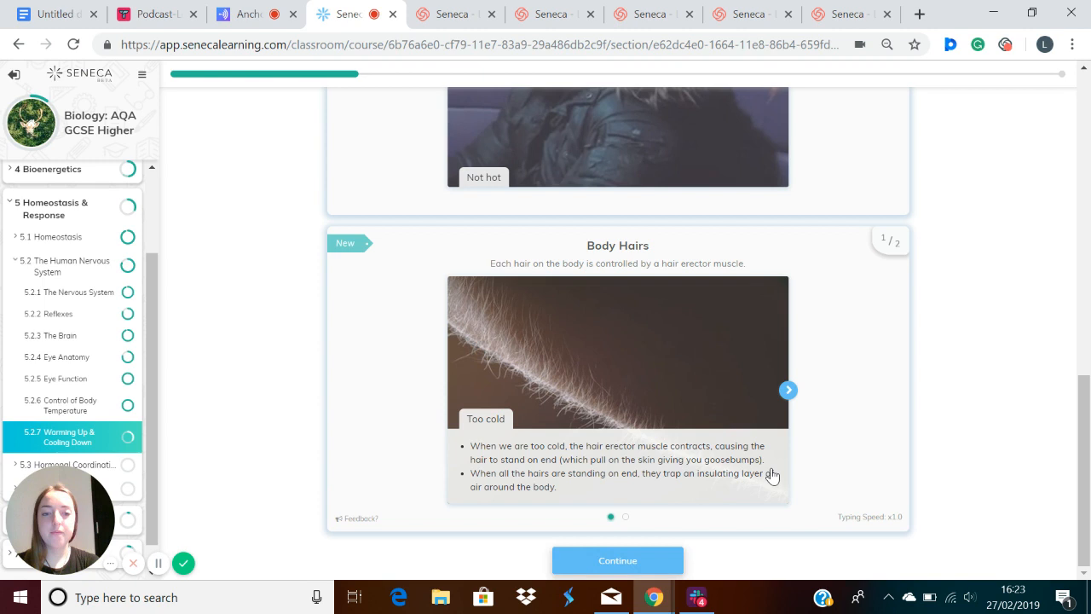
Step: View the Body Hairs too-hot slide and answer the possible-reactions blank with 'Relax'
click(788, 388)
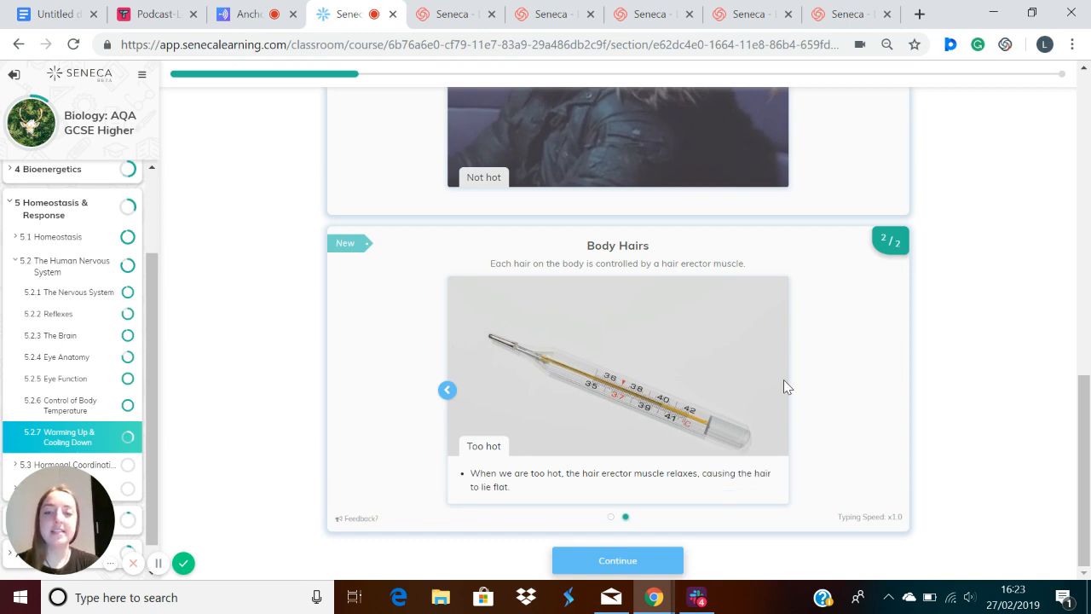
mouse_move(618, 559)
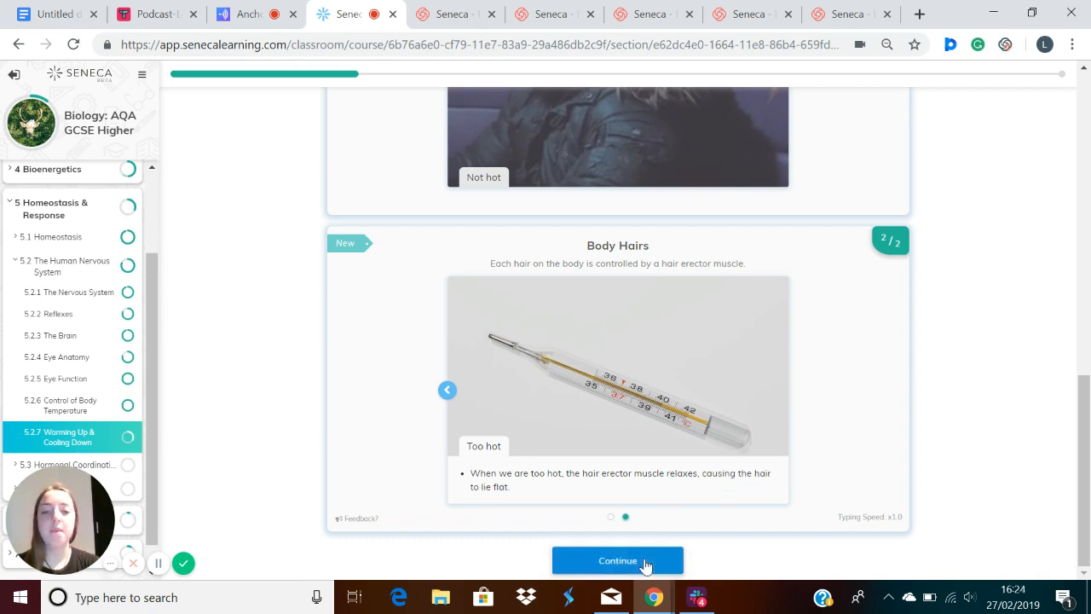
click(618, 560)
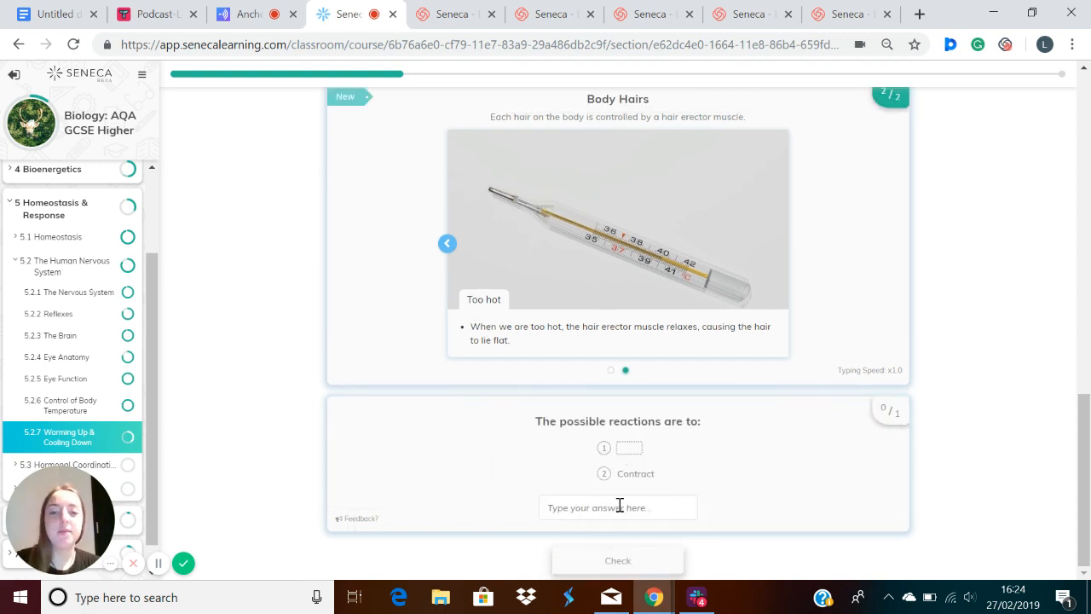
text(r)
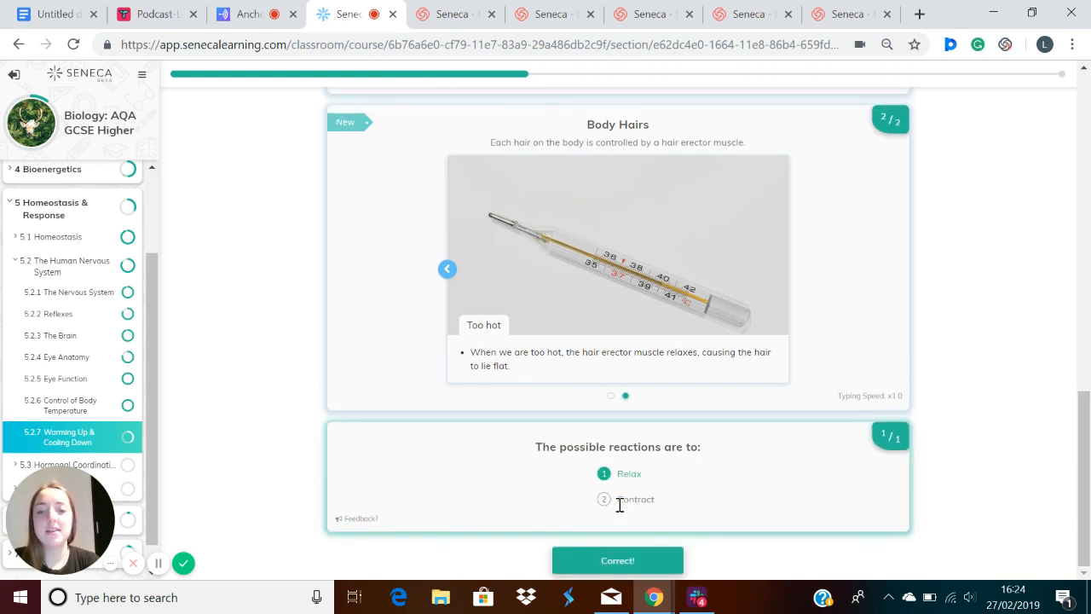
scroll(down, 3)
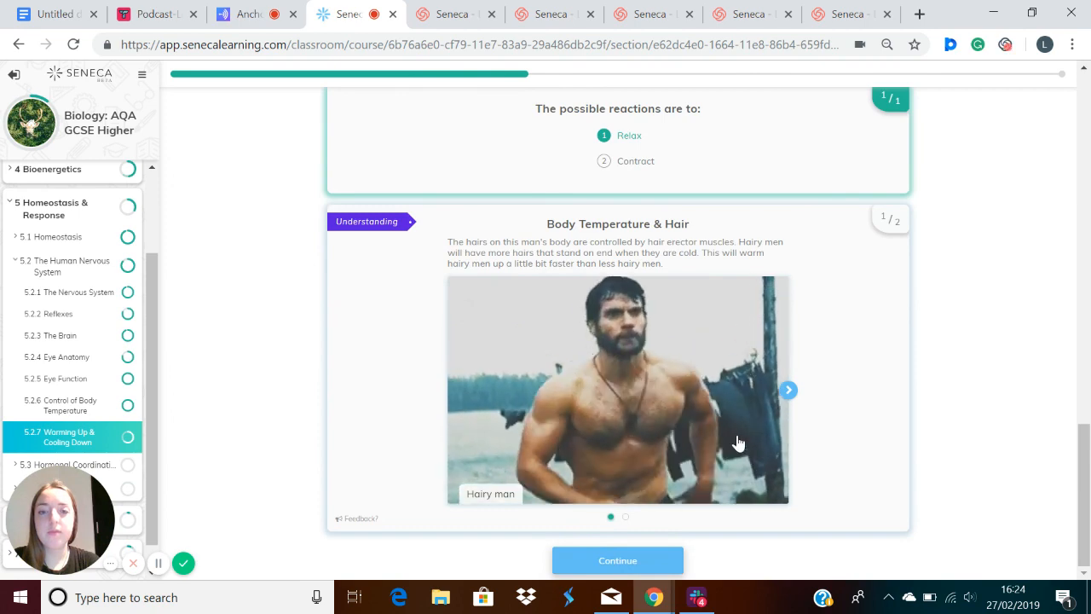
Step: Step through the Body Temperature & Hair pictures to the less hairy man and load the Blood Vessels card
click(788, 389)
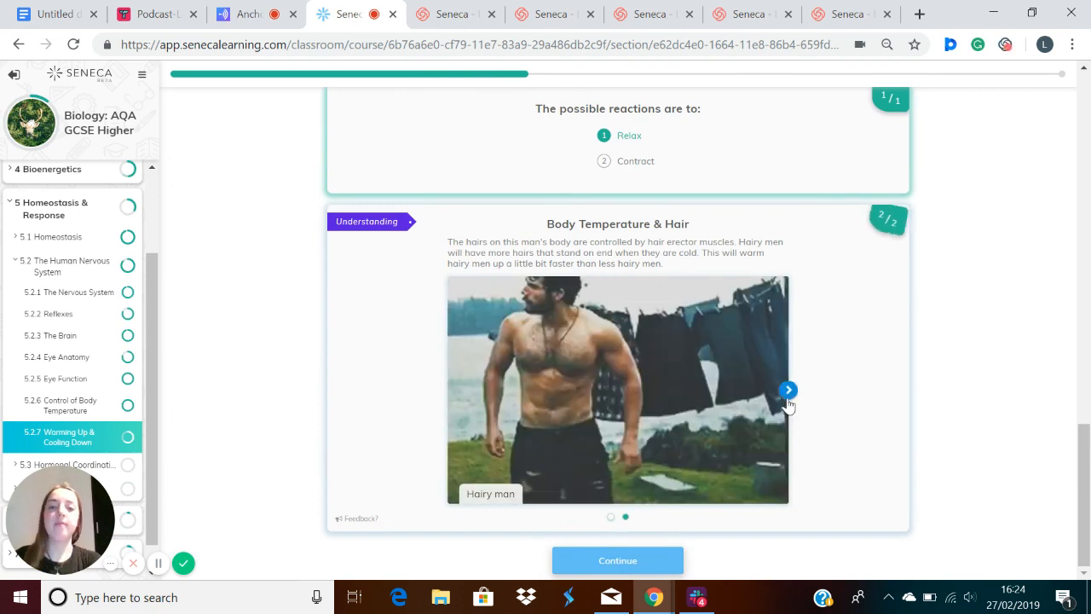
click(787, 389)
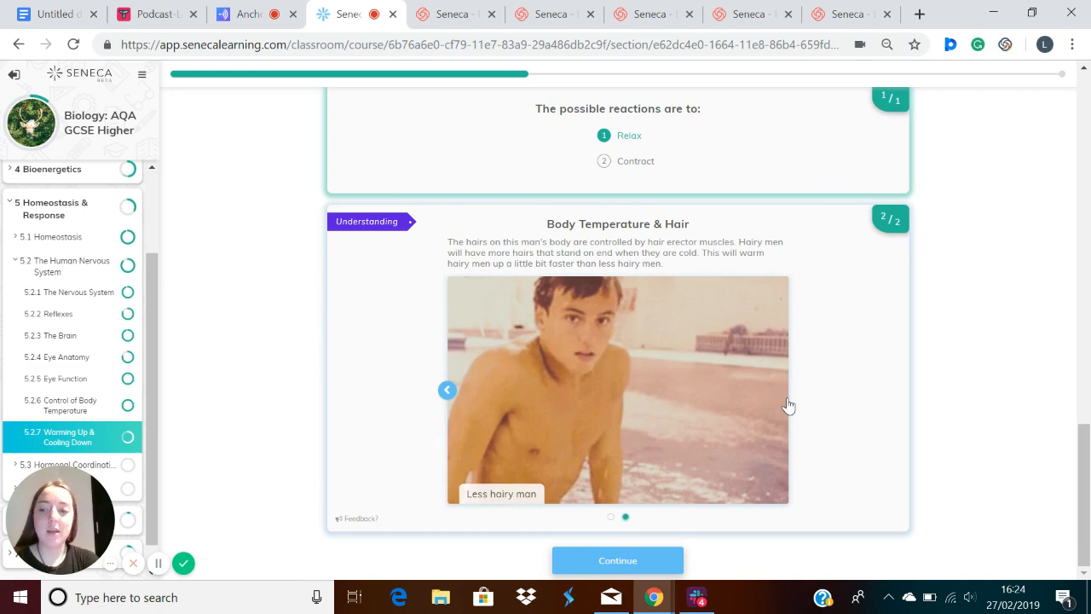
mouse_move(617, 560)
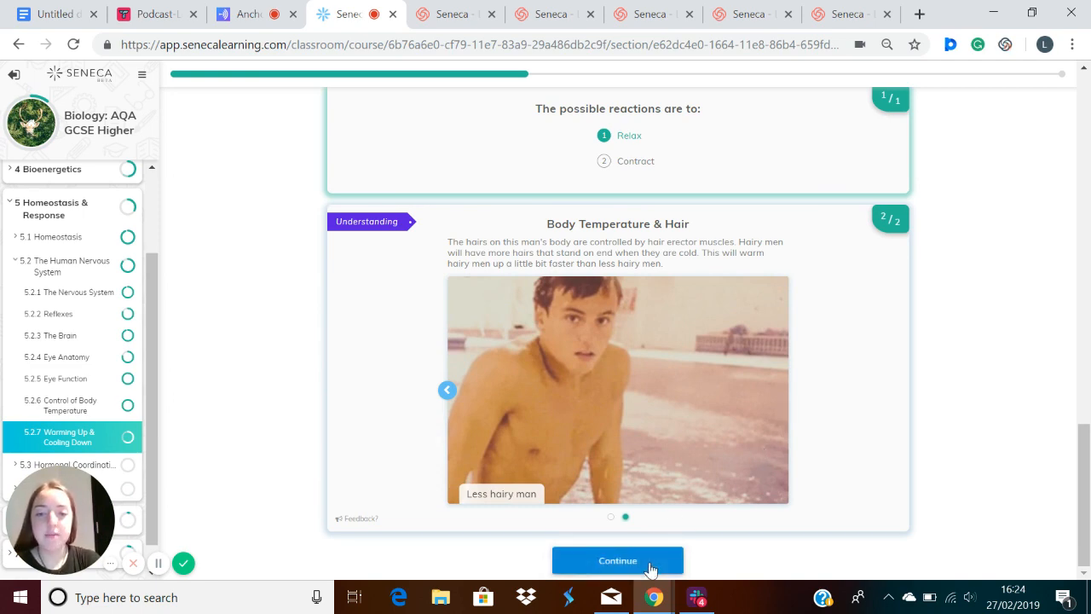
click(618, 560)
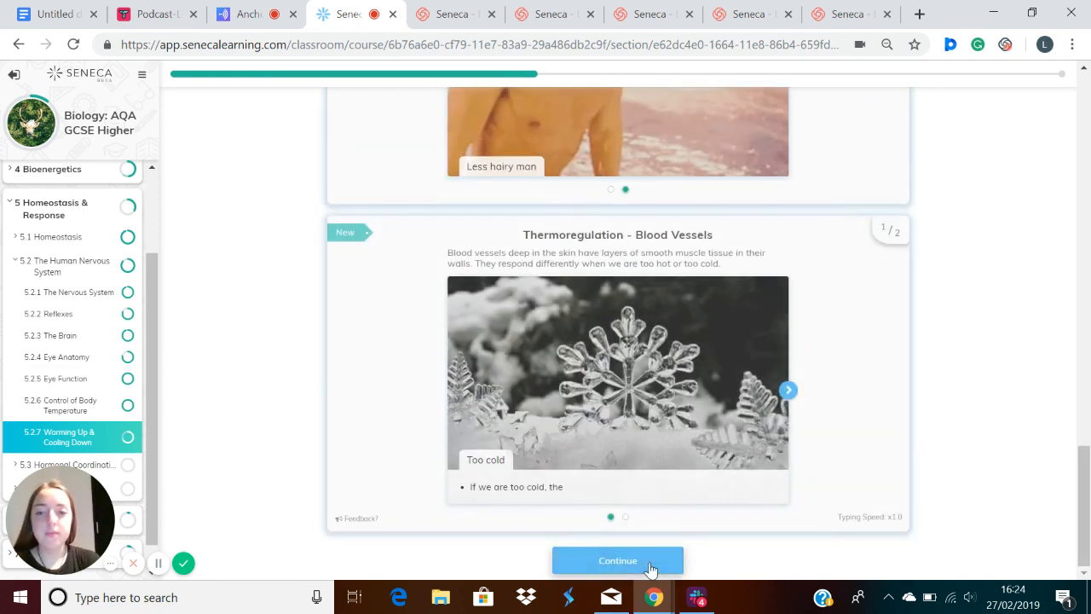
Step: Reveal the too-cold vasoconstriction explanation, pass its summary and show the too-hot vasodilation slide
click(617, 559)
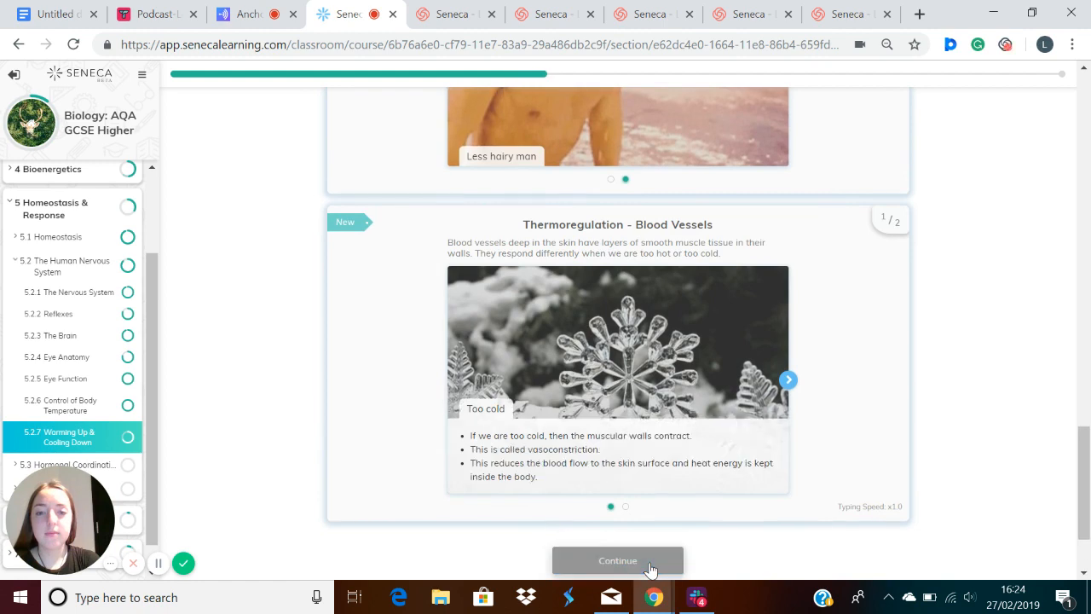
click(617, 560)
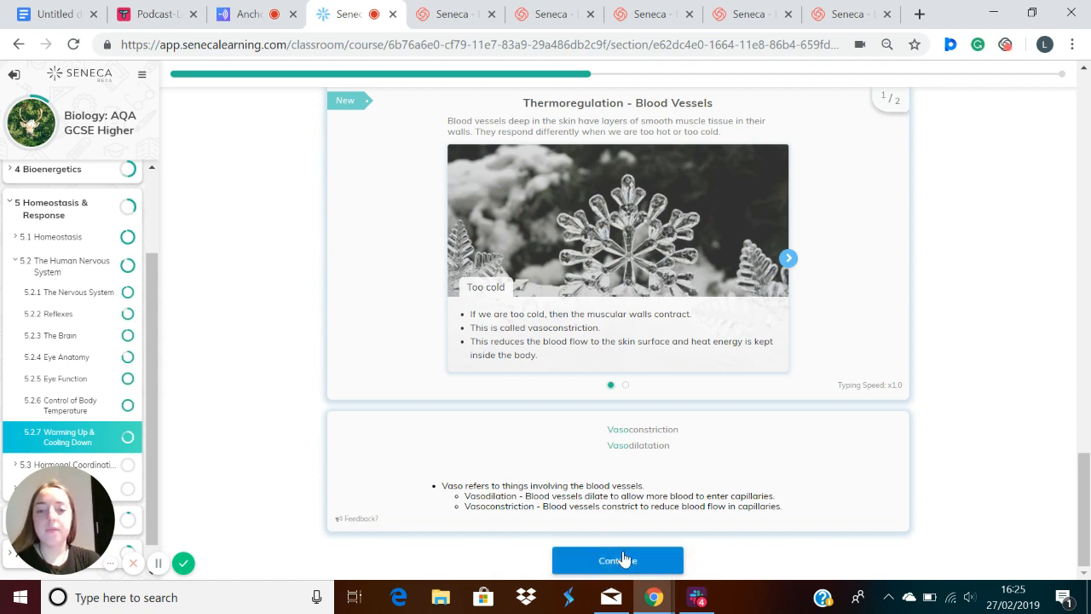
click(618, 559)
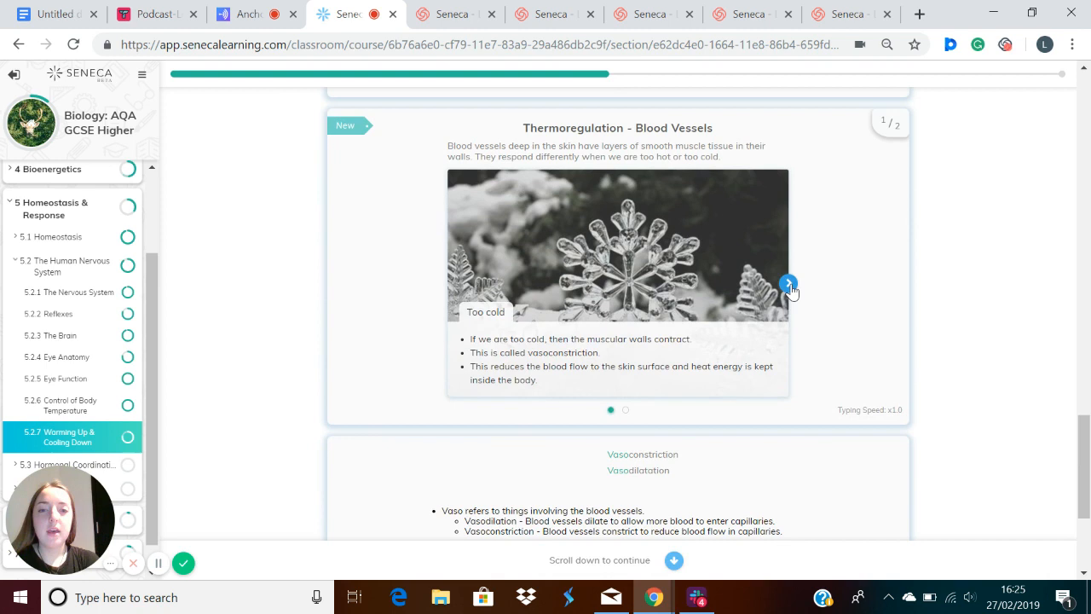
click(788, 283)
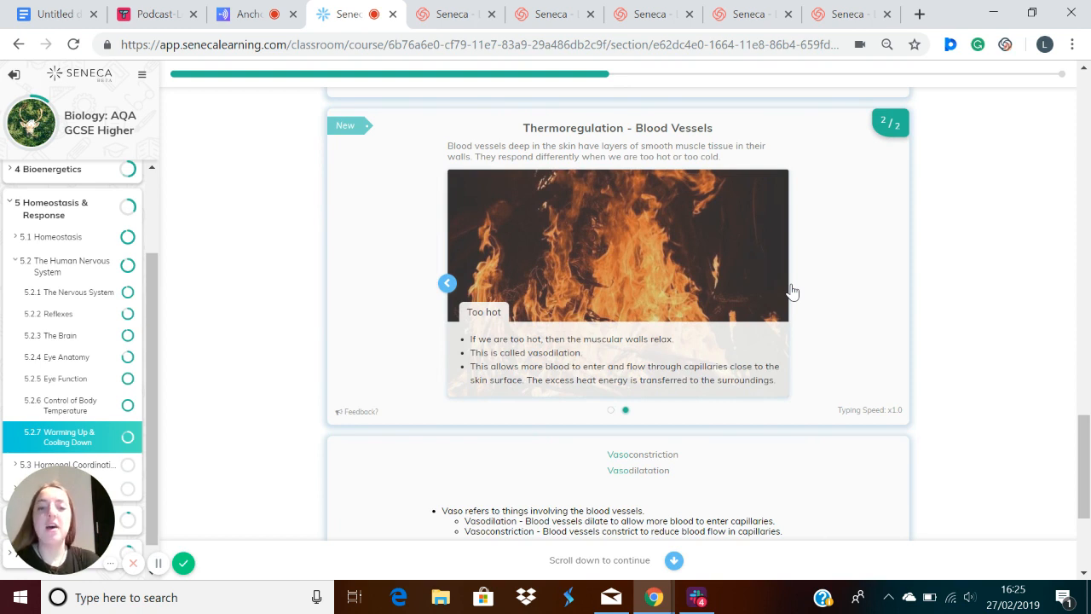
mouse_move(511, 406)
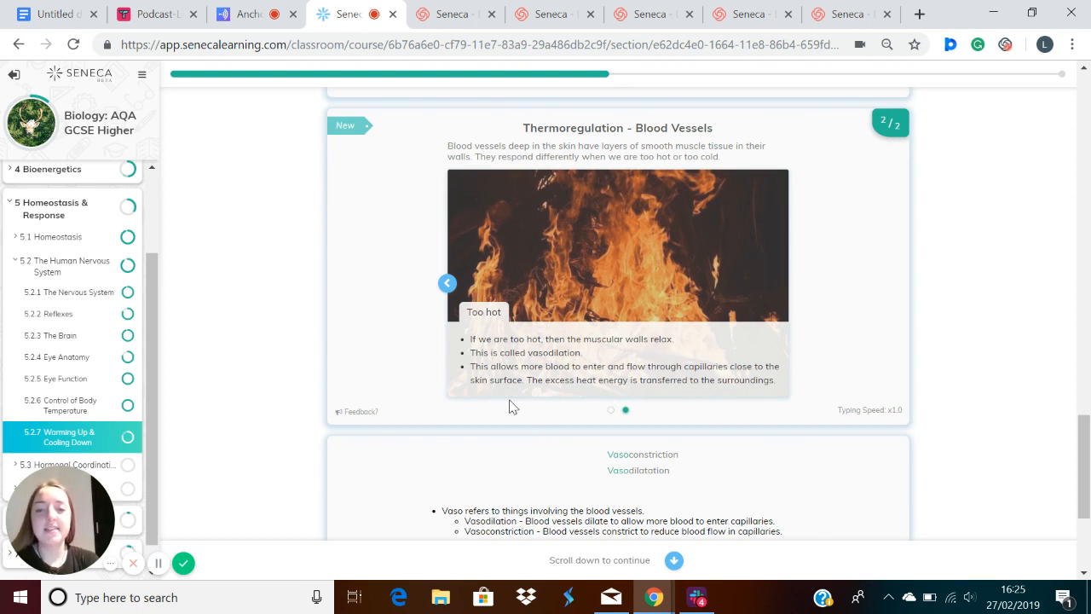
mouse_move(491, 467)
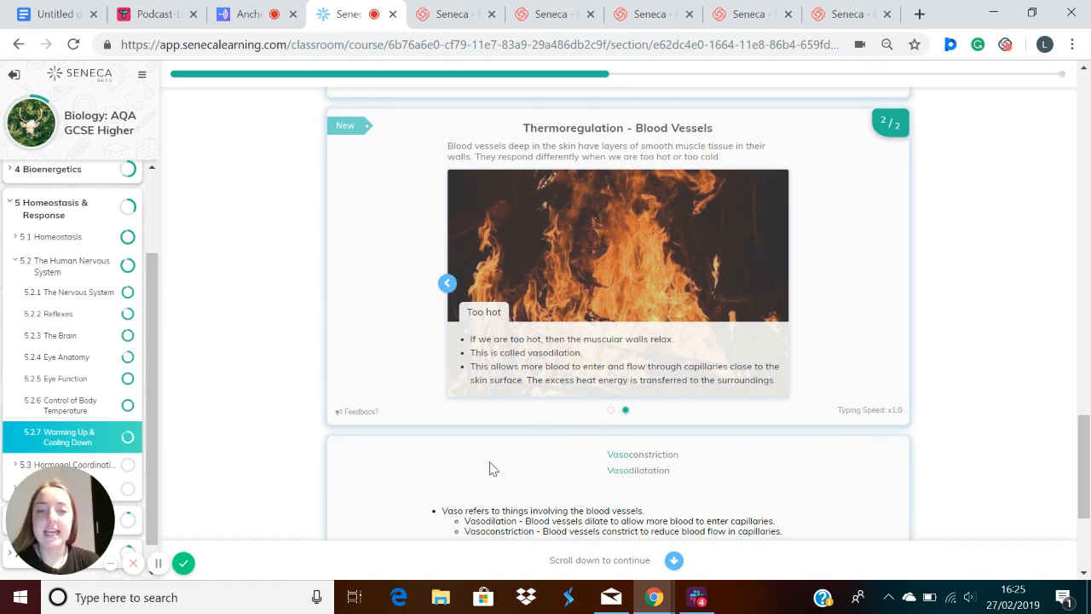
Step: Answer the vasodilation toggles: relaxed muscles, happens when hot, increases blood flow
scroll(down, 3)
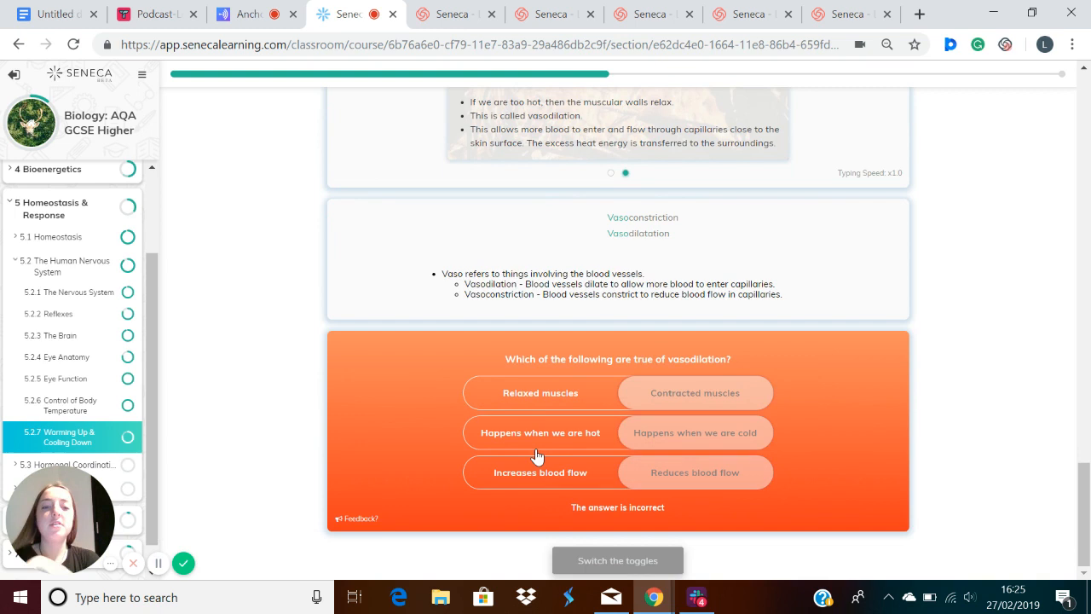
mouse_move(525, 384)
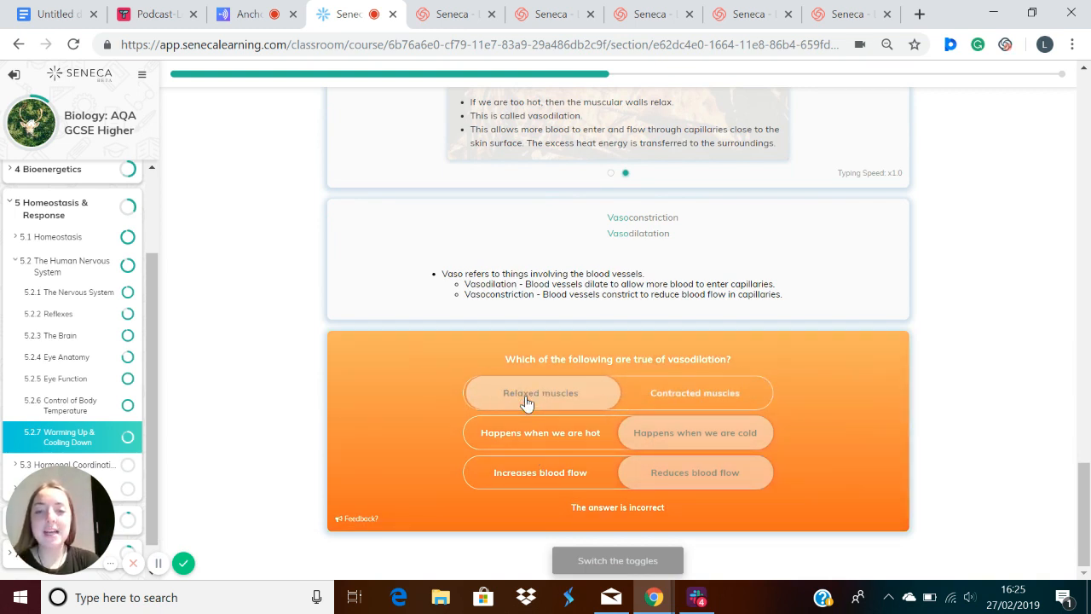
mouse_move(523, 441)
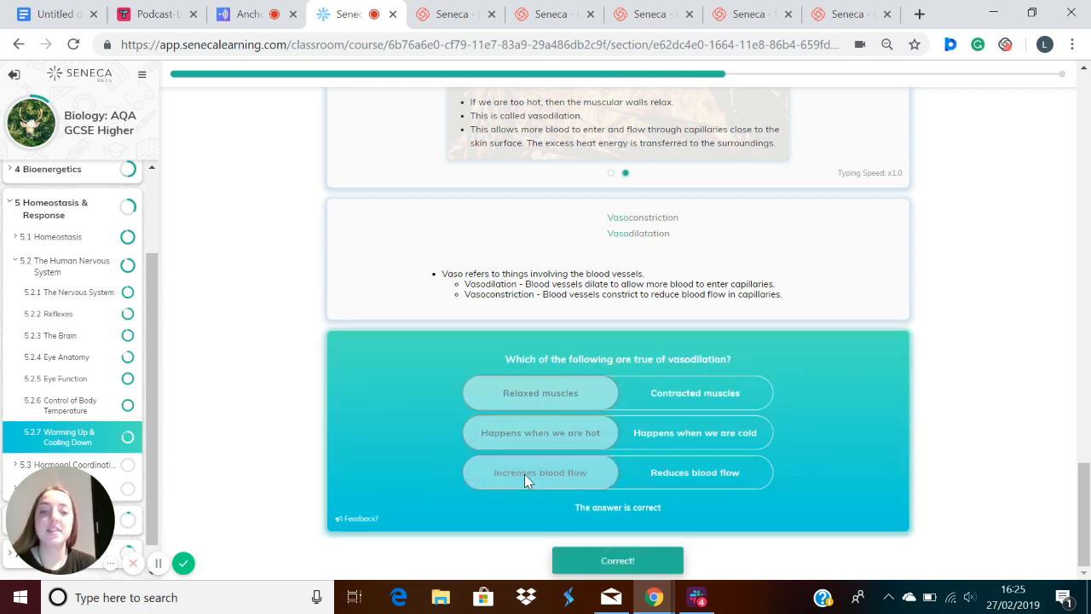
scroll(down, 3)
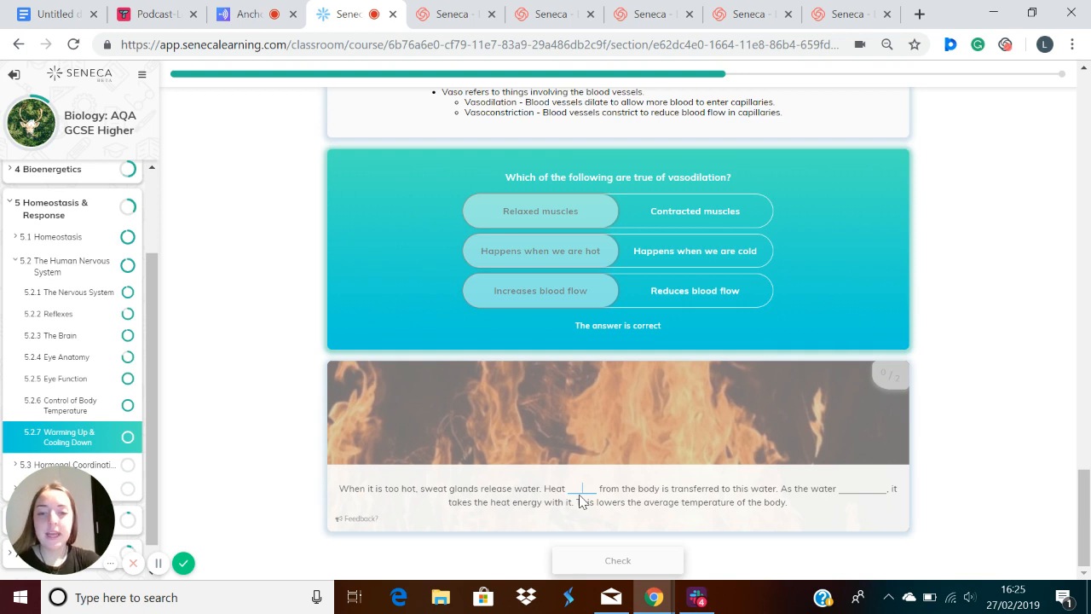
Step: Fill the sweating sentence's first blank with 'energy', complete it and continue to the Blood Flow in Ducks card
text(energy)
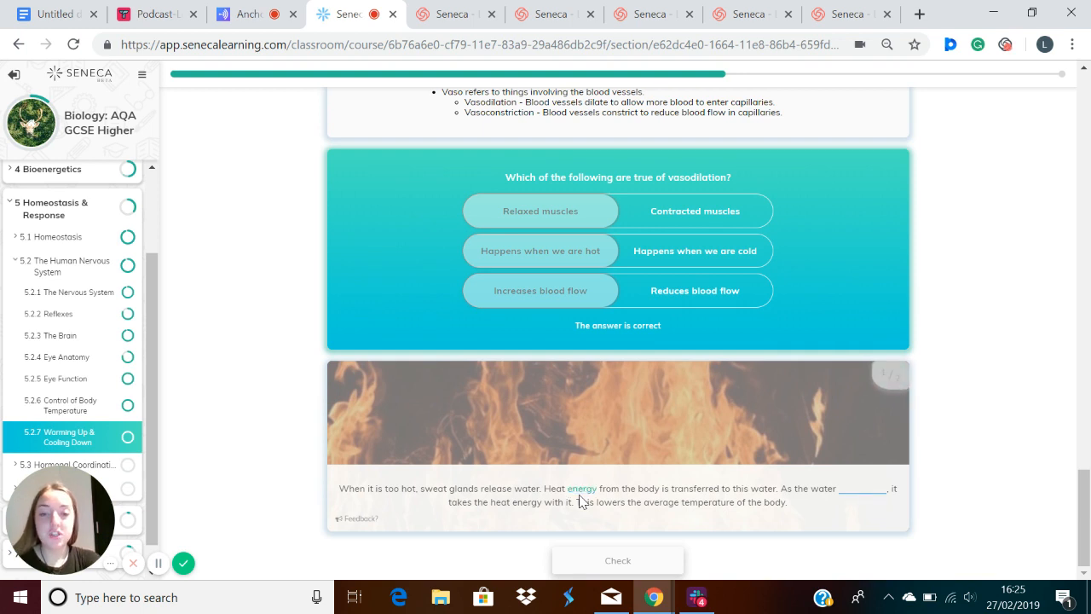
click(862, 487)
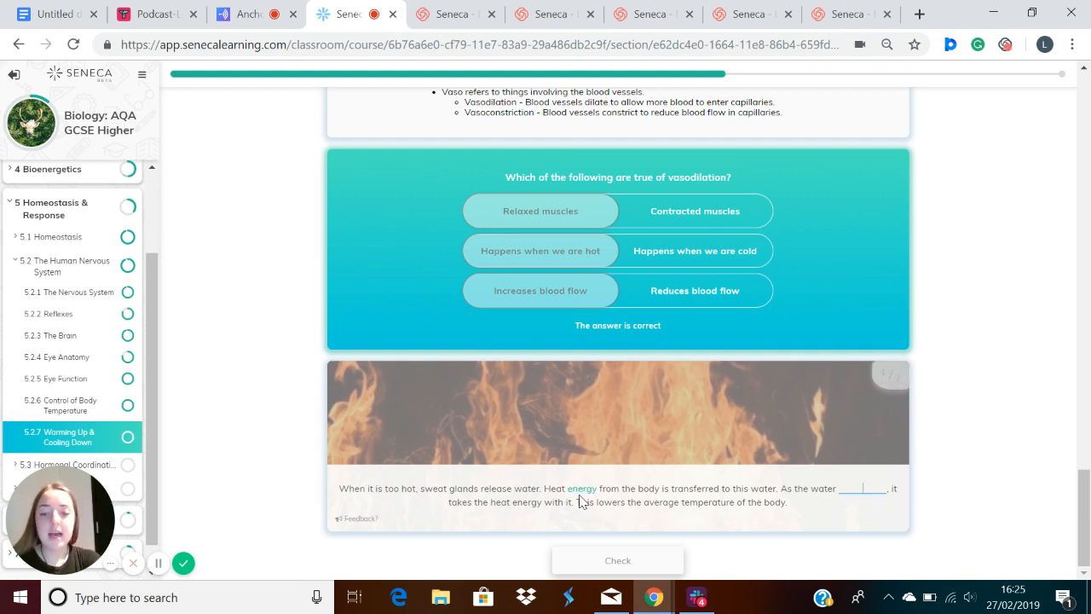
click(617, 560)
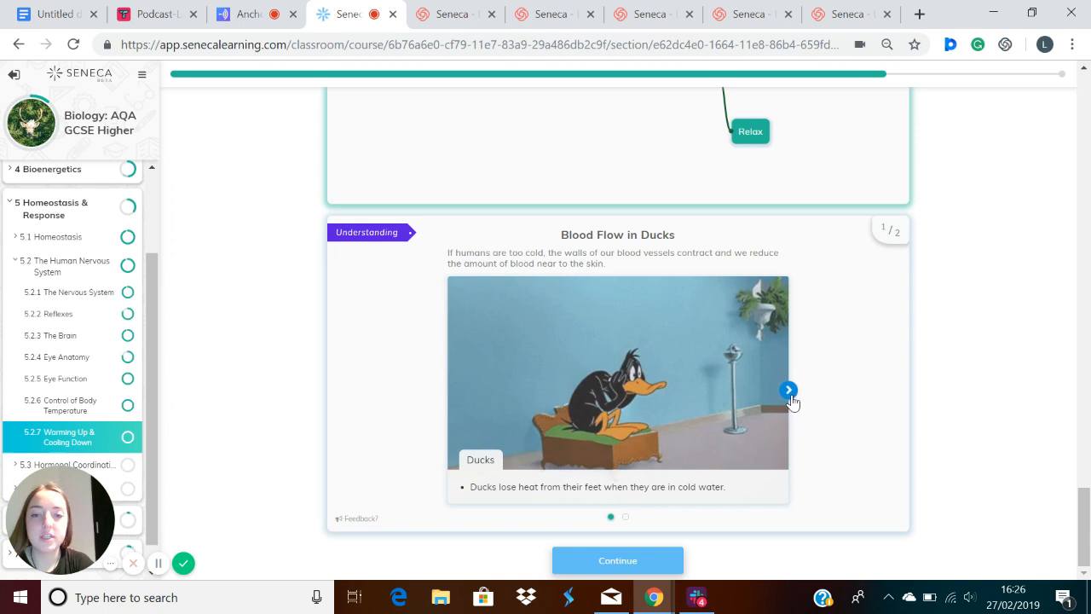
Step: Show the second ducks slide on reduced foot blood flow and load the recap cards
click(788, 391)
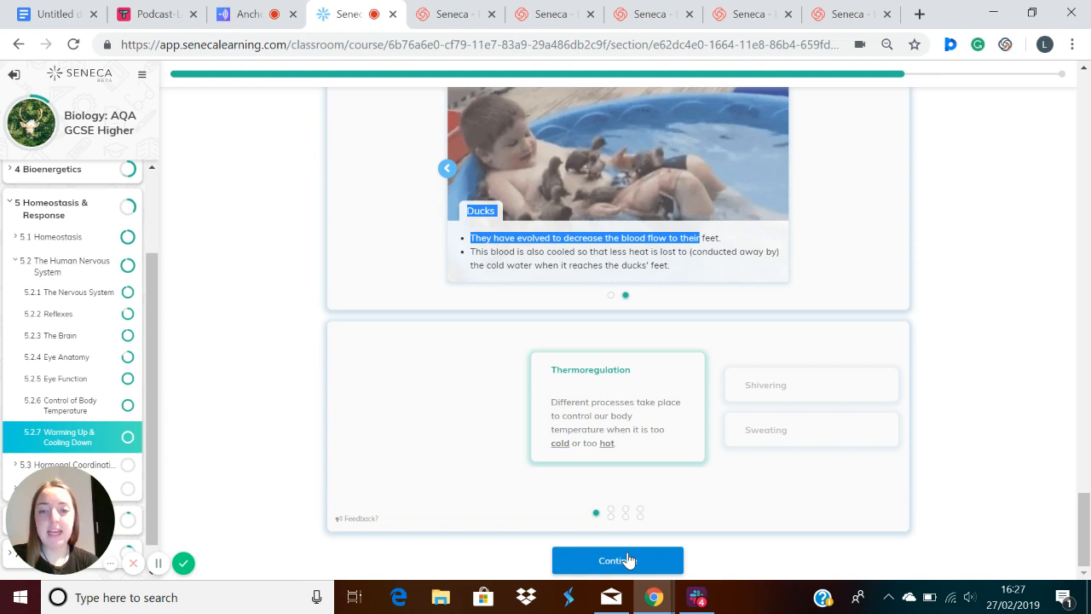
mouse_move(583, 429)
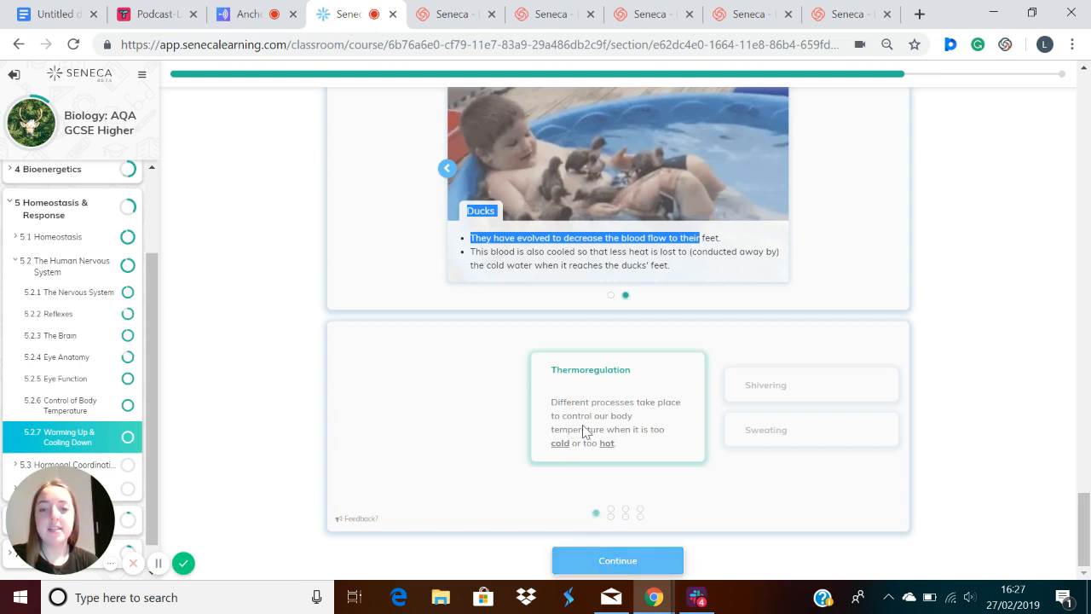
mouse_move(611, 437)
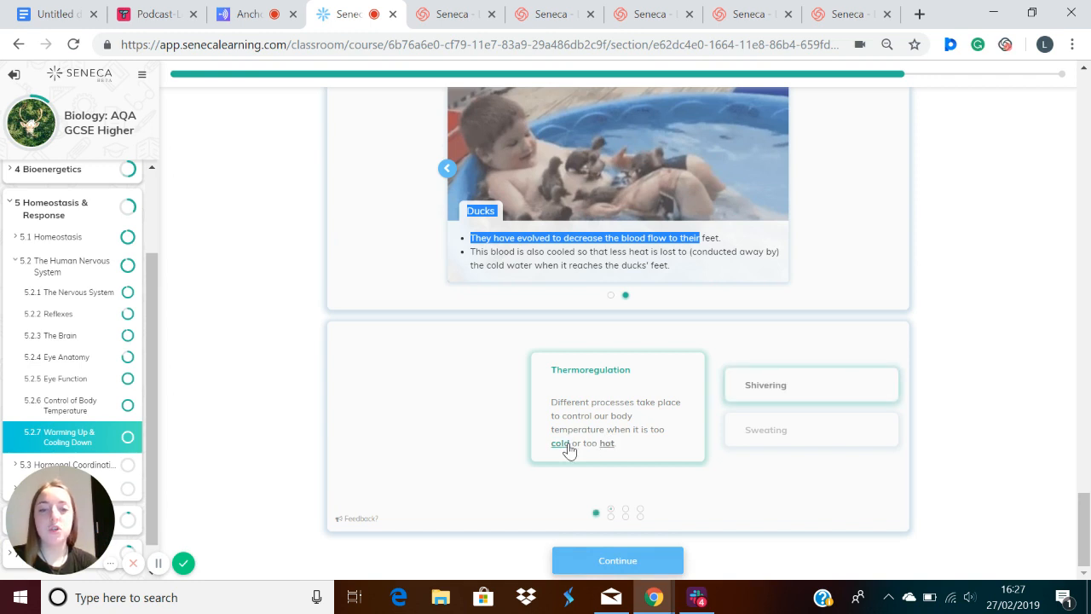
Step: Choose the Shivering, Energy and Respiration tiles on the Thermoregulation sorting card
click(808, 385)
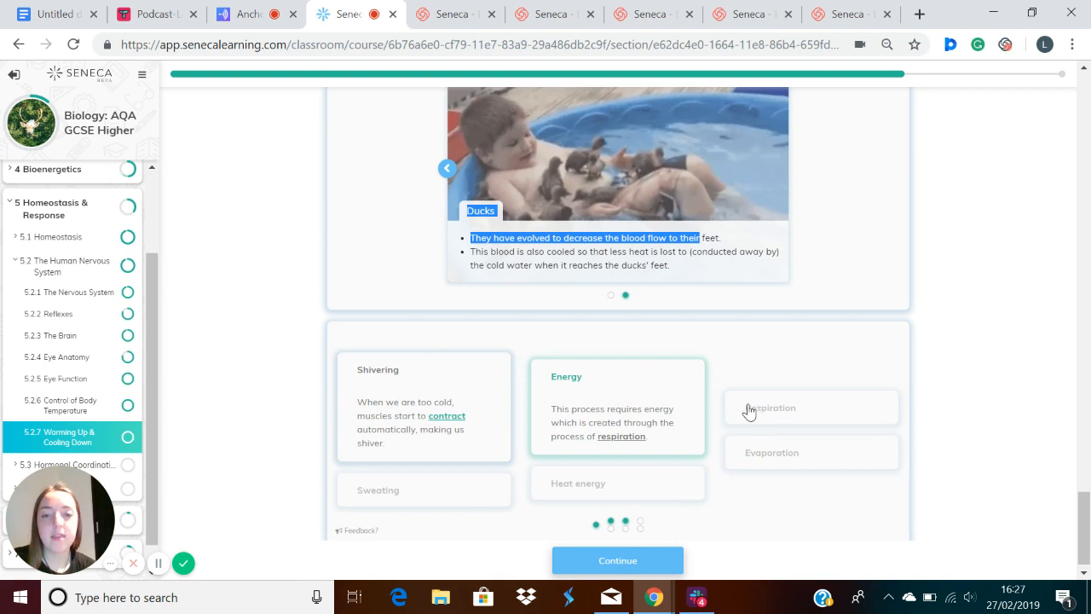
mouse_move(627, 433)
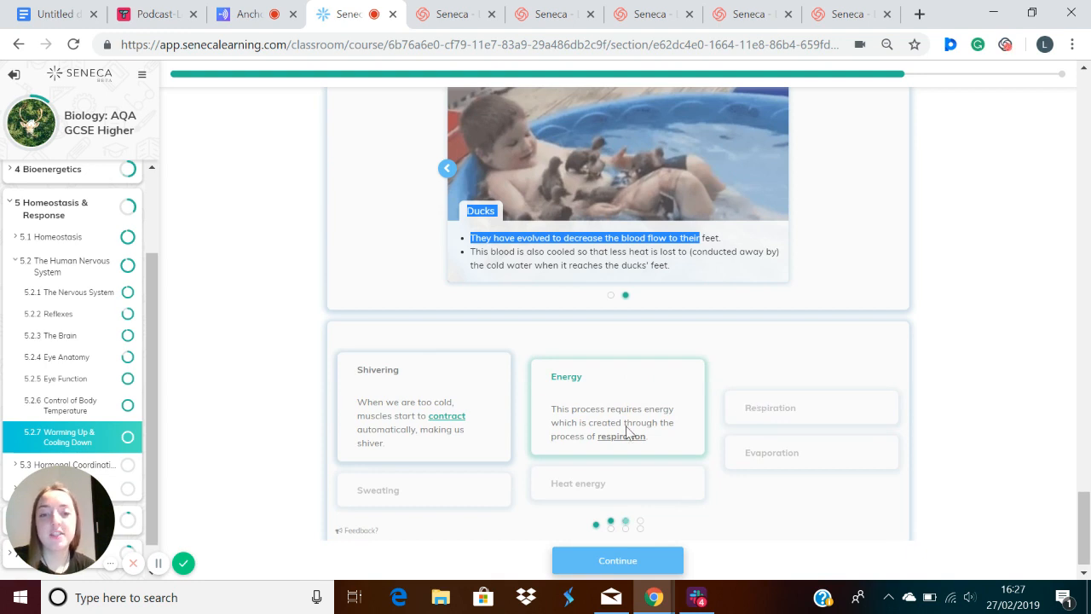
mouse_move(665, 433)
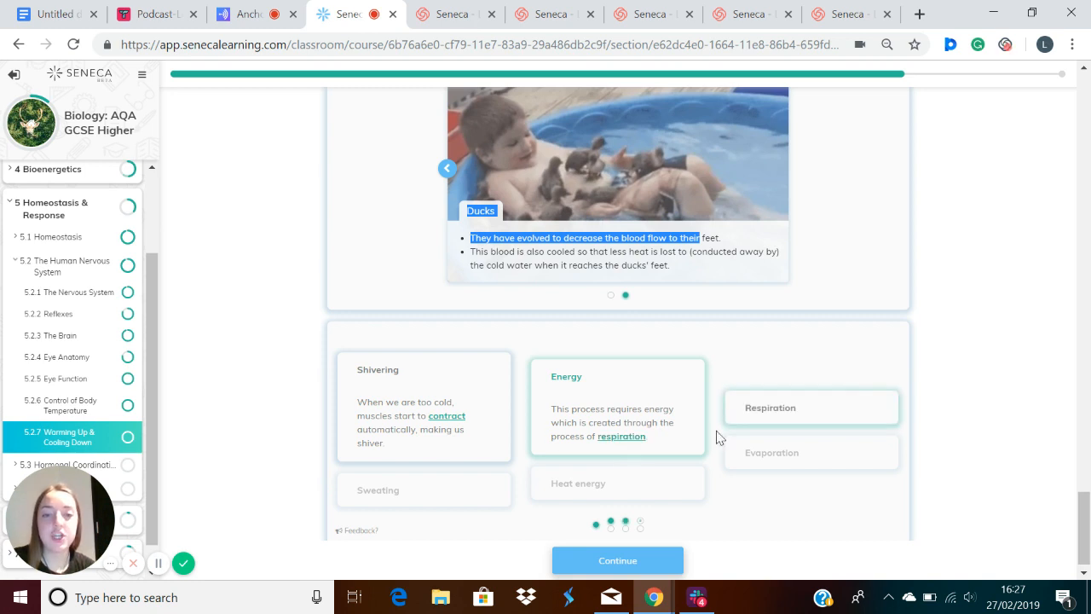
click(811, 406)
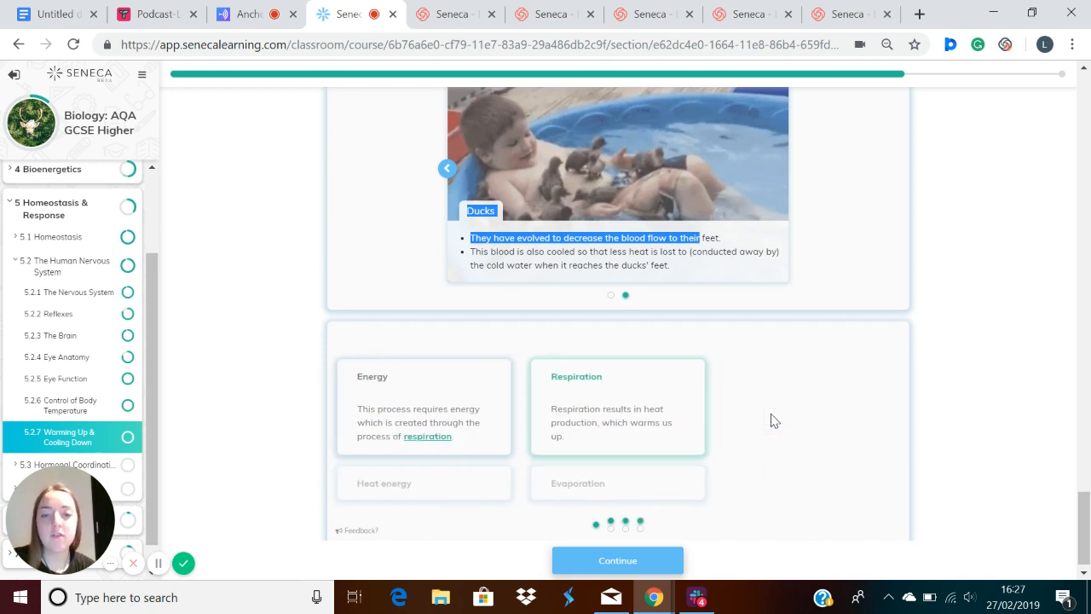